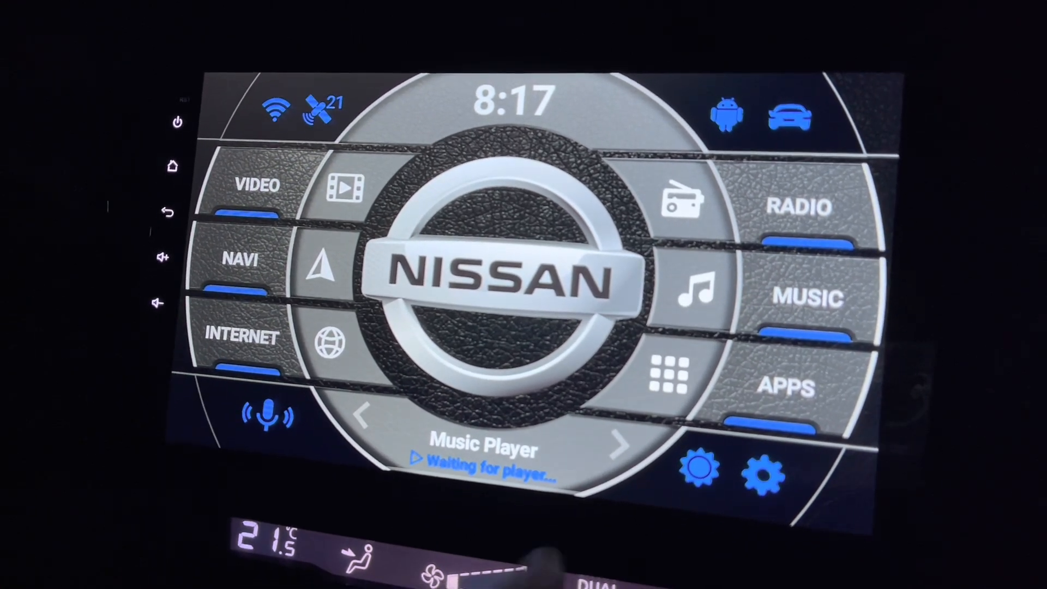
# Show the launcher's full installed-apps drawer and scroll down to its last entries (YouTube).
pyautogui.click(787, 386)
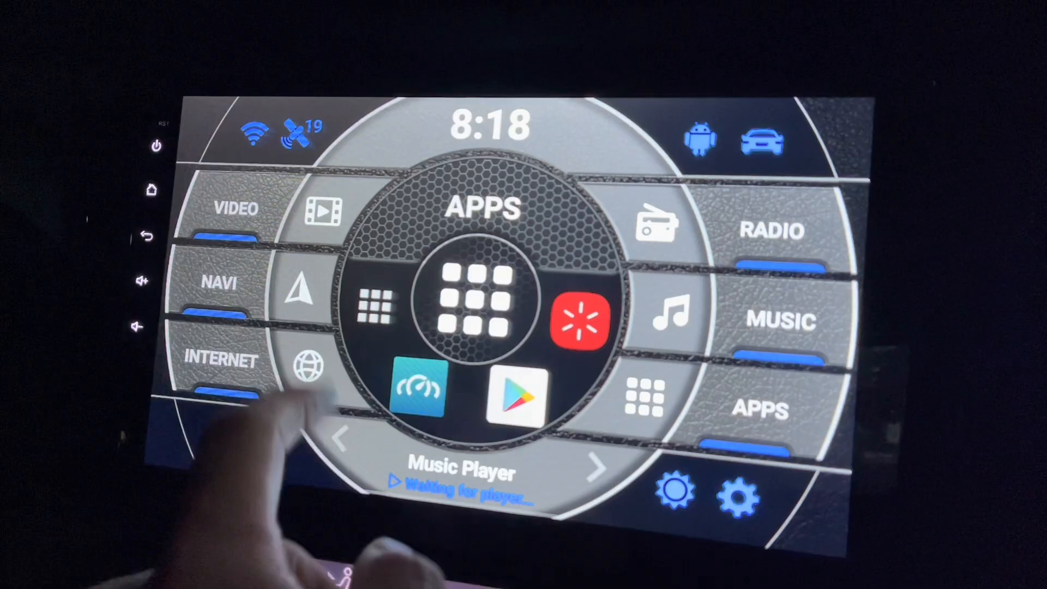
pyautogui.click(485, 311)
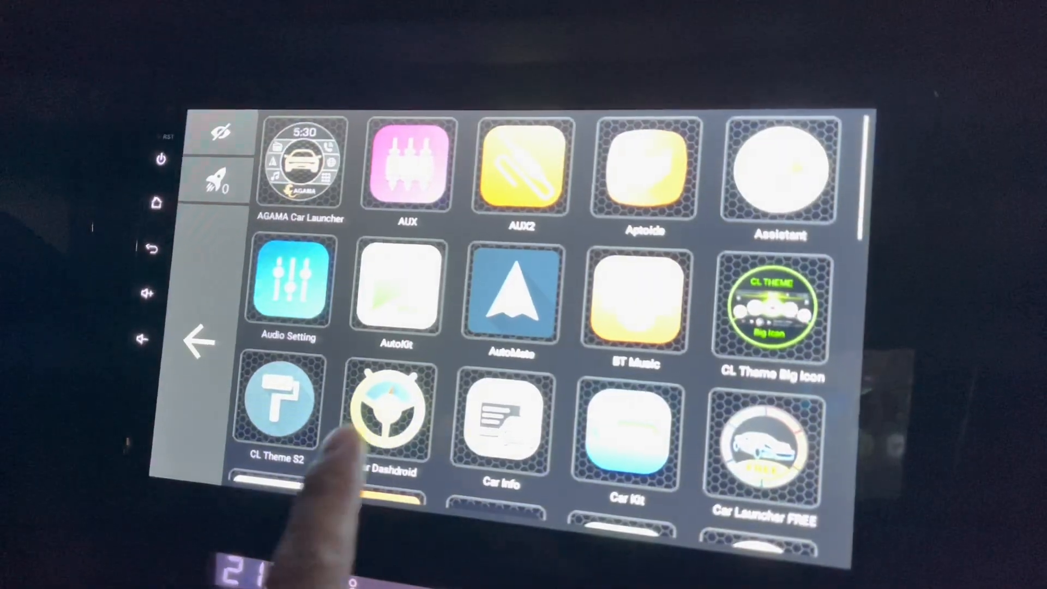
pyautogui.scroll(-3)
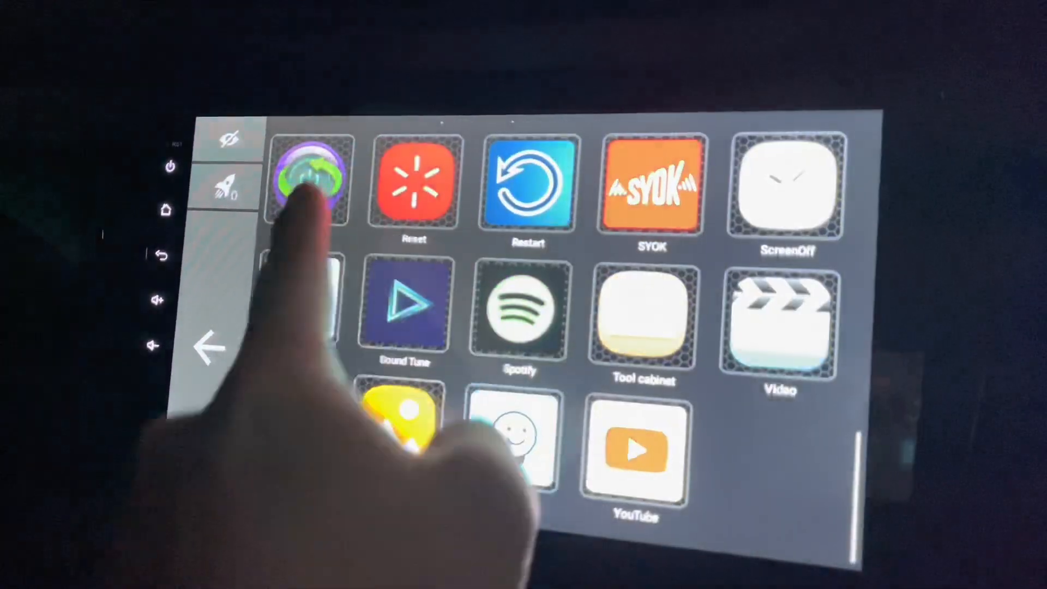
# Reach the complete 55-app list under Settings > Apps & notifications > See all apps.
pyautogui.click(311, 182)
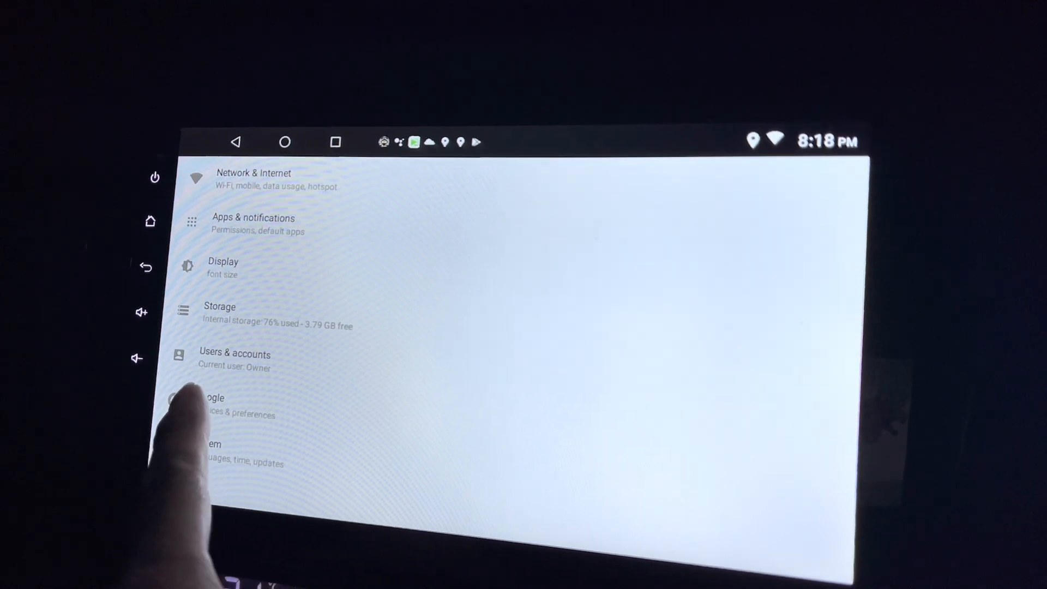
pyautogui.click(254, 224)
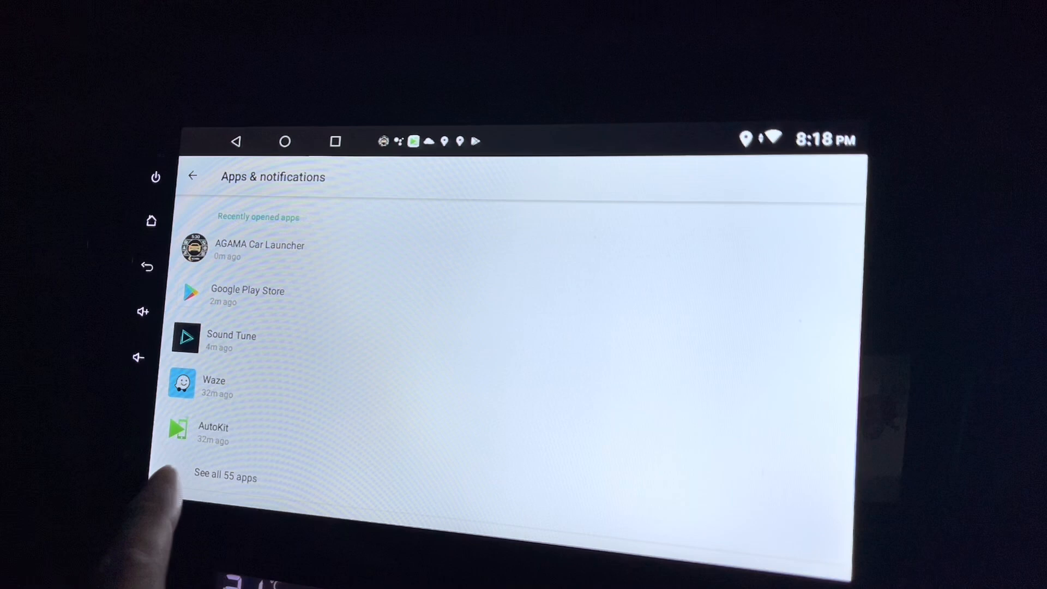
pyautogui.click(224, 477)
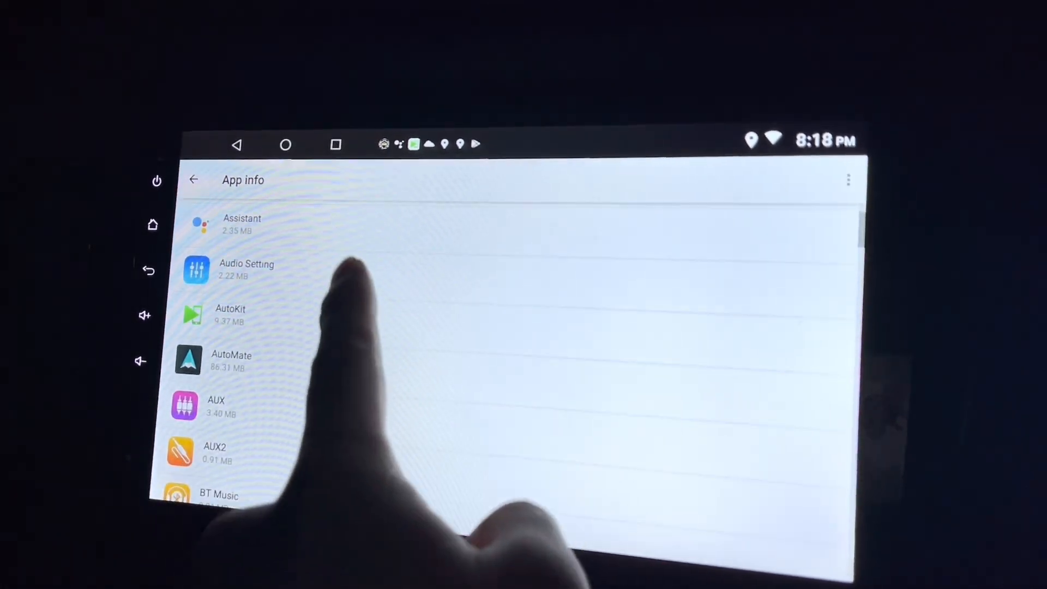
# Locate AutoMate in the app list and confirm its uninstall with OK.
pyautogui.scroll(-3)
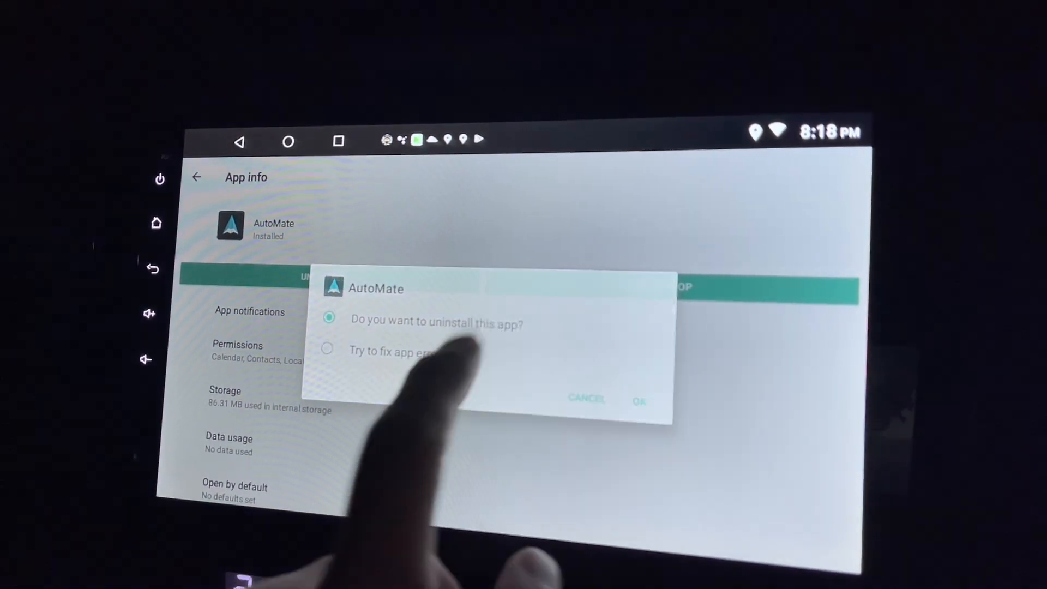
pyautogui.click(638, 400)
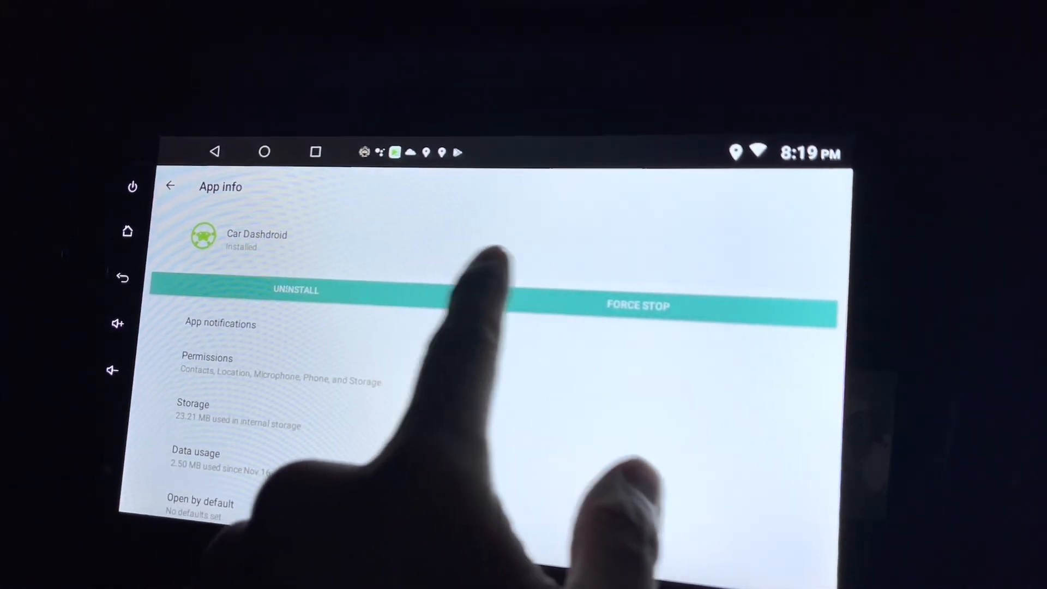
# Uninstall Car Dashdroid from its App info page.
pyautogui.click(295, 290)
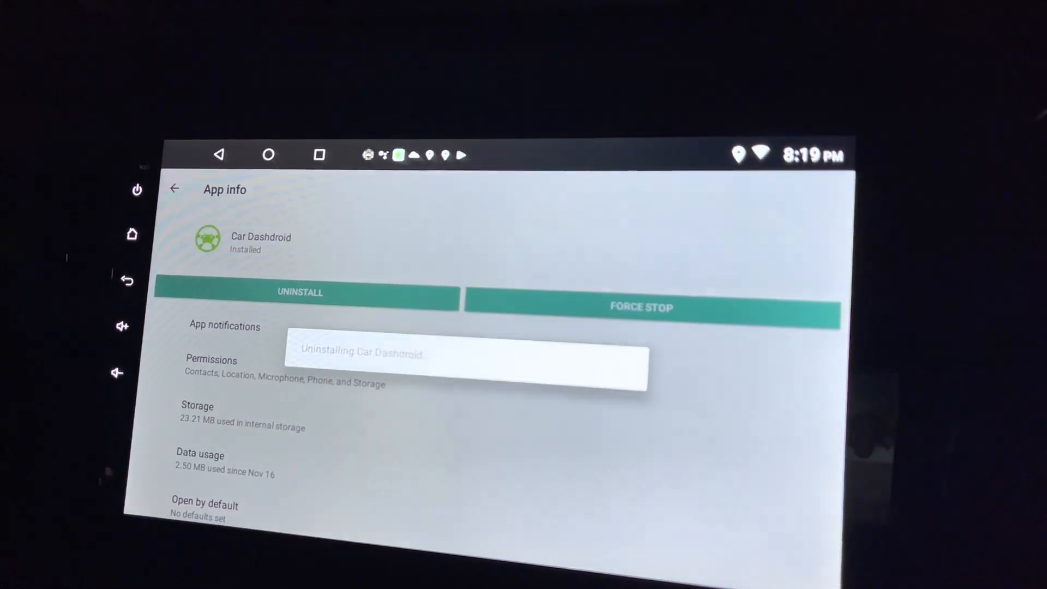